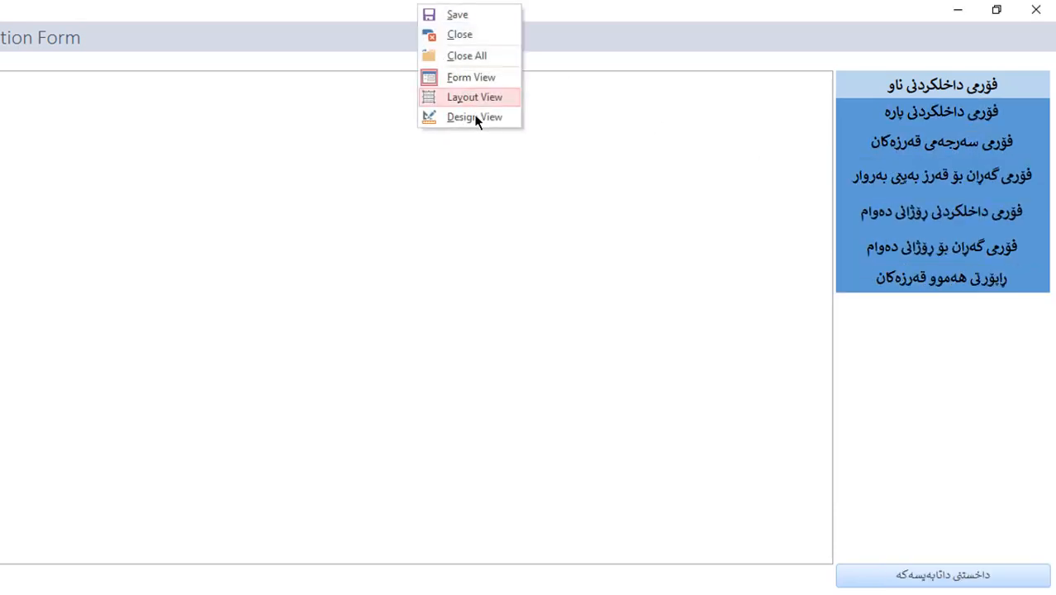
Step: Set the navigation buttons' Pressed Fore Color to red in Design View
left_click(475, 115)
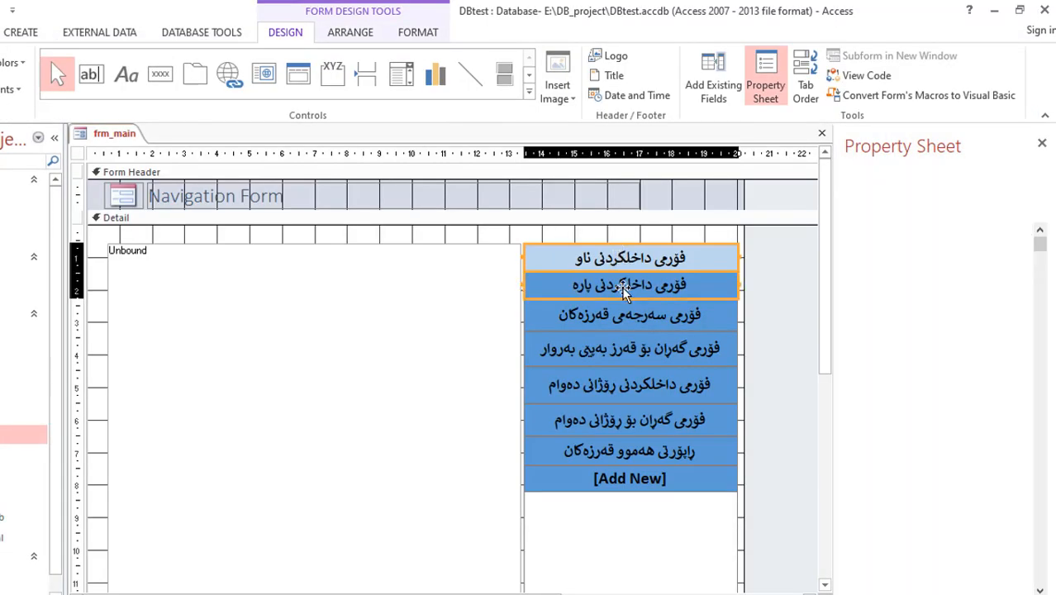
left_click(628, 384)
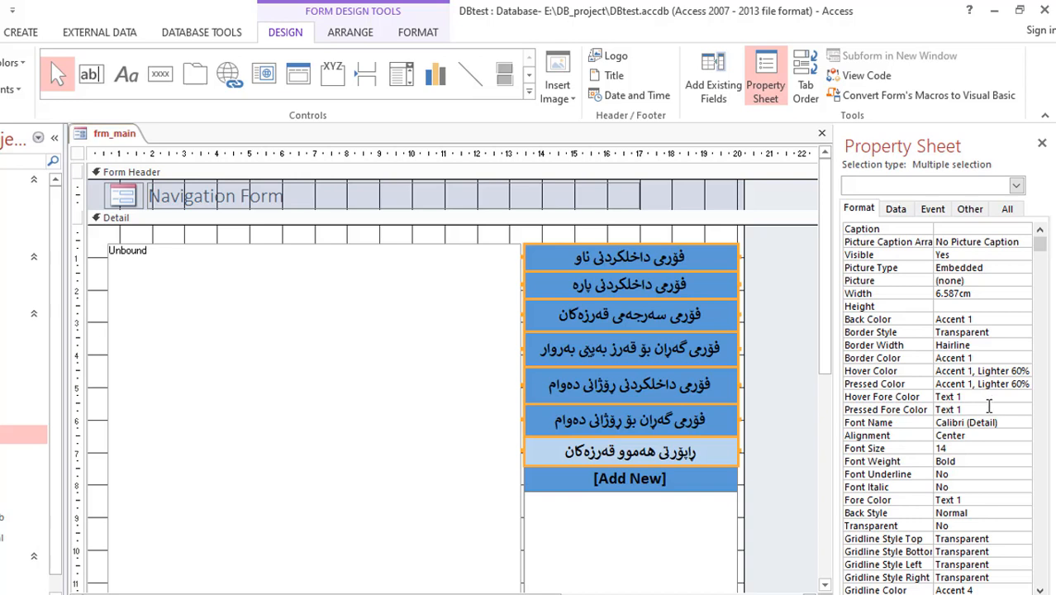
left_click(1008, 410)
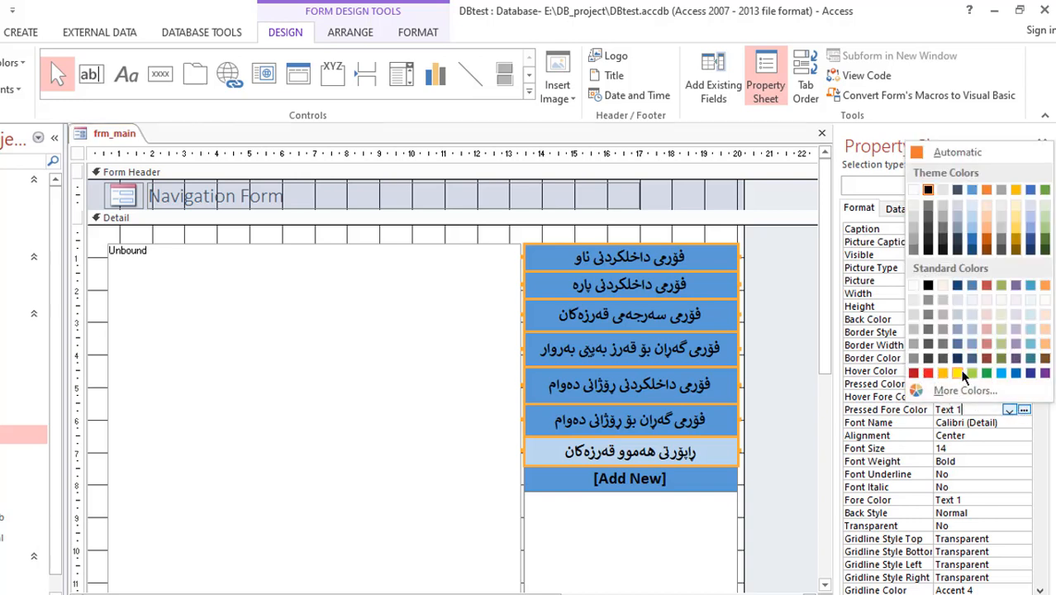
left_click(957, 373)
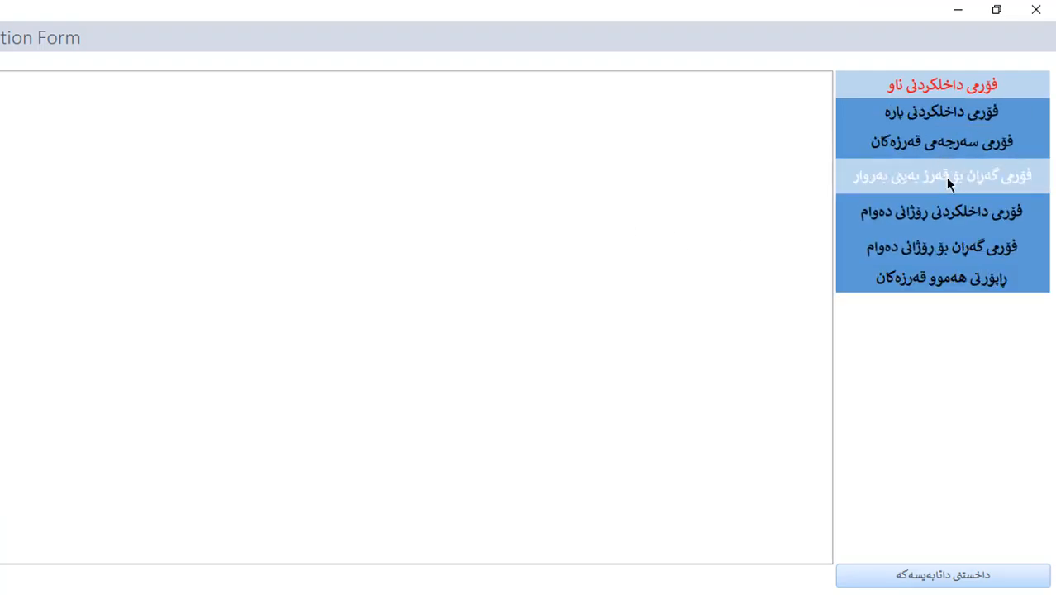
Step: Return the navigation form to Design View
left_click(942, 175)
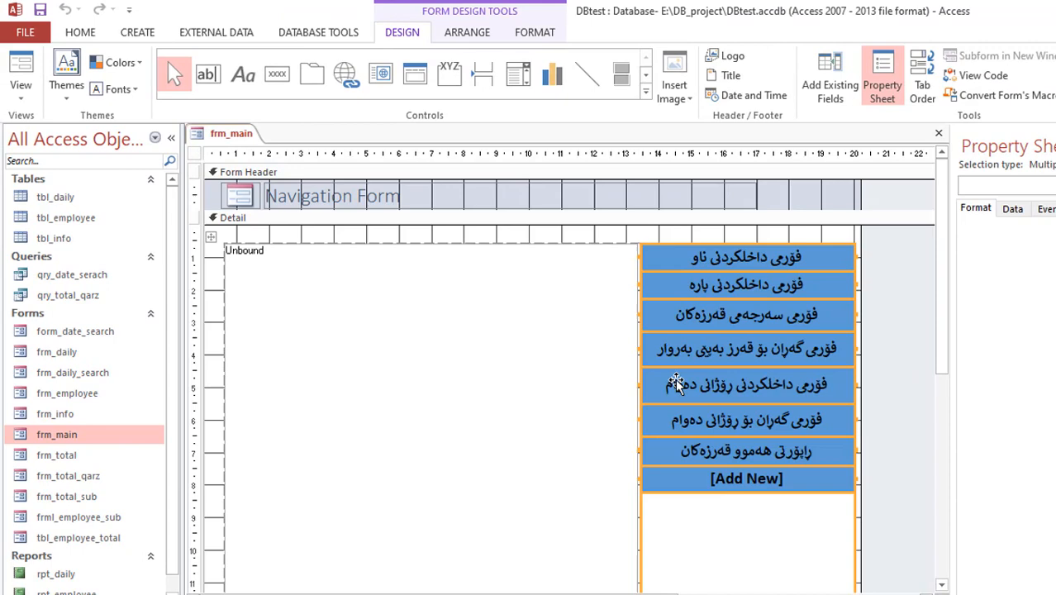
Step: Apply Narrow control padding to the navigation buttons from the Arrange options
left_click(466, 33)
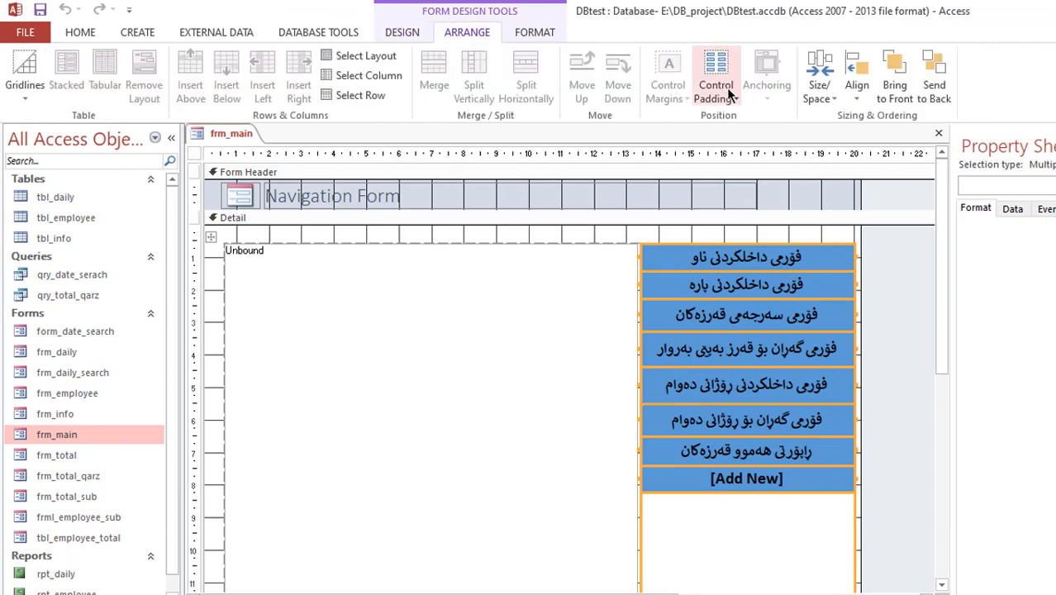
left_click(718, 74)
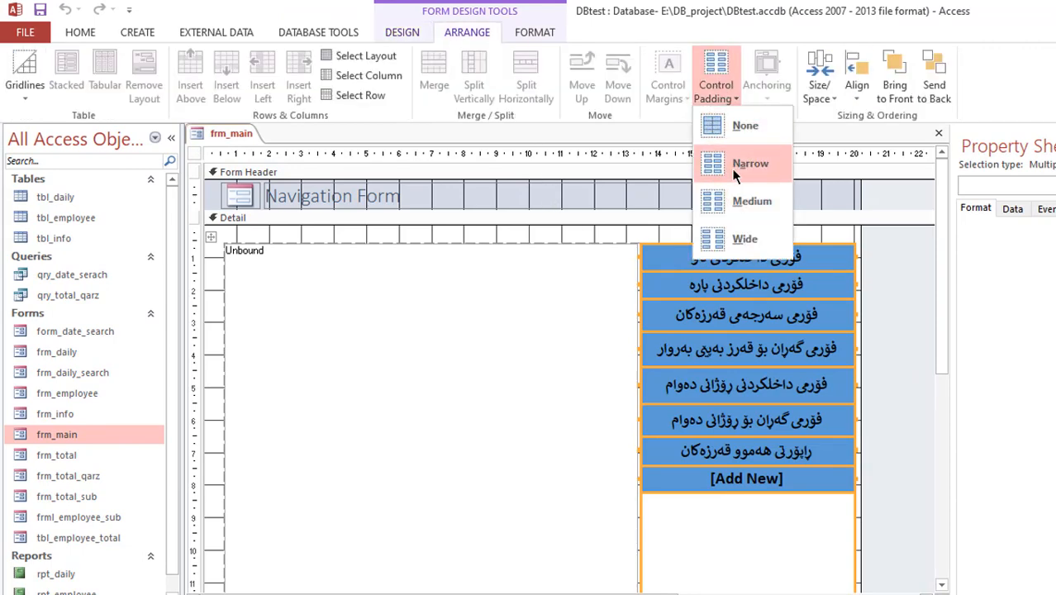
left_click(750, 164)
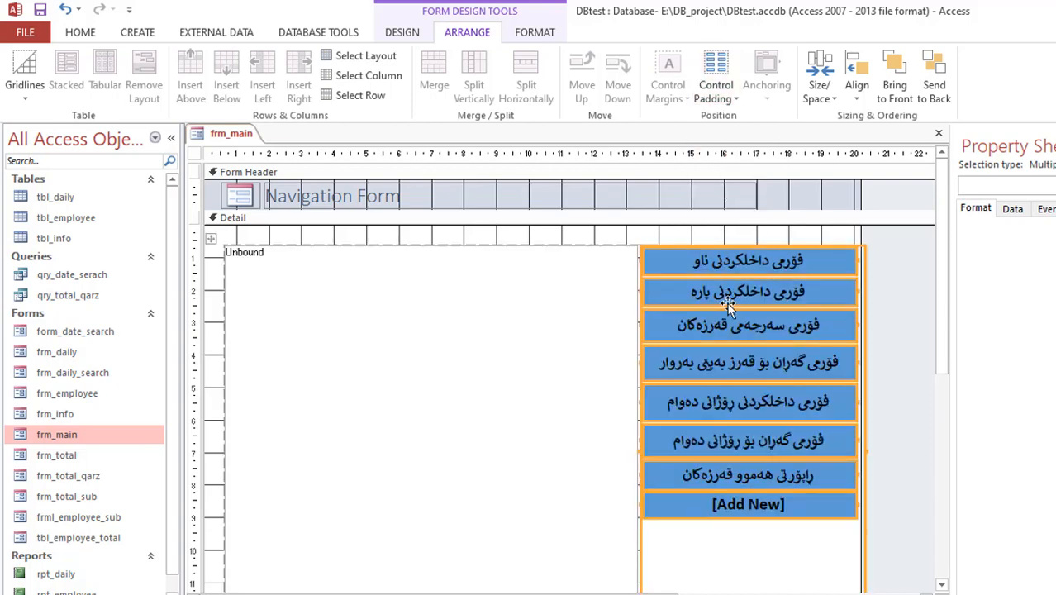
Step: Add gridlines on every side of the buttons and bring up the gridline colour choices
left_click(24, 69)
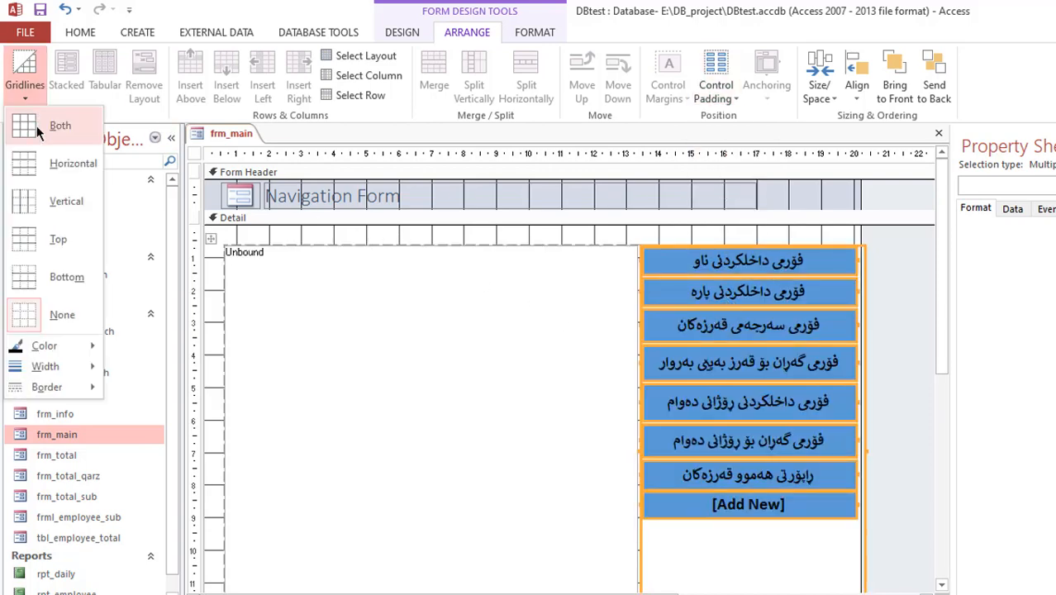
left_click(59, 126)
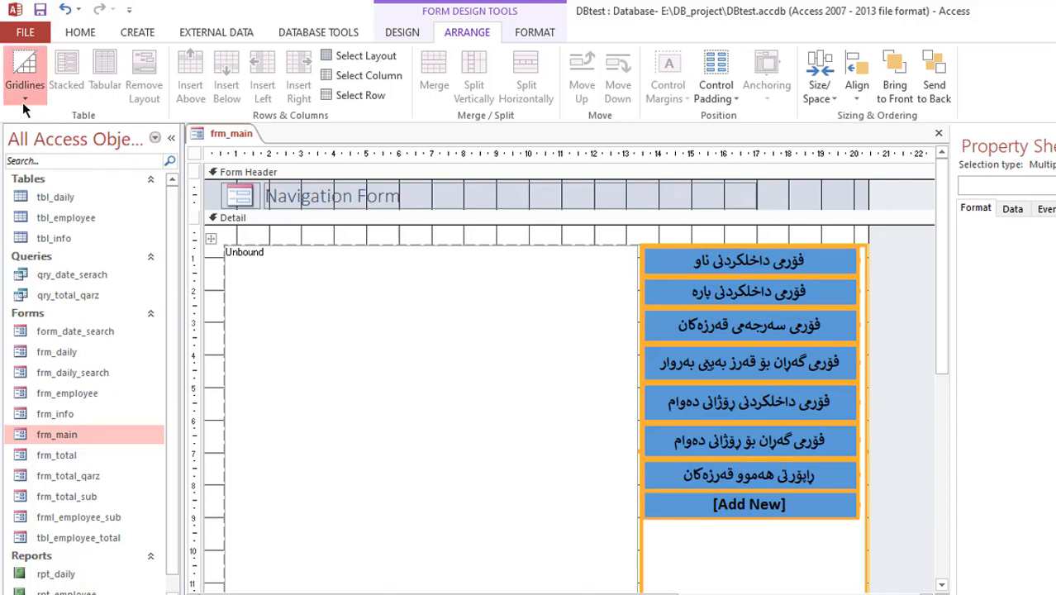
left_click(24, 74)
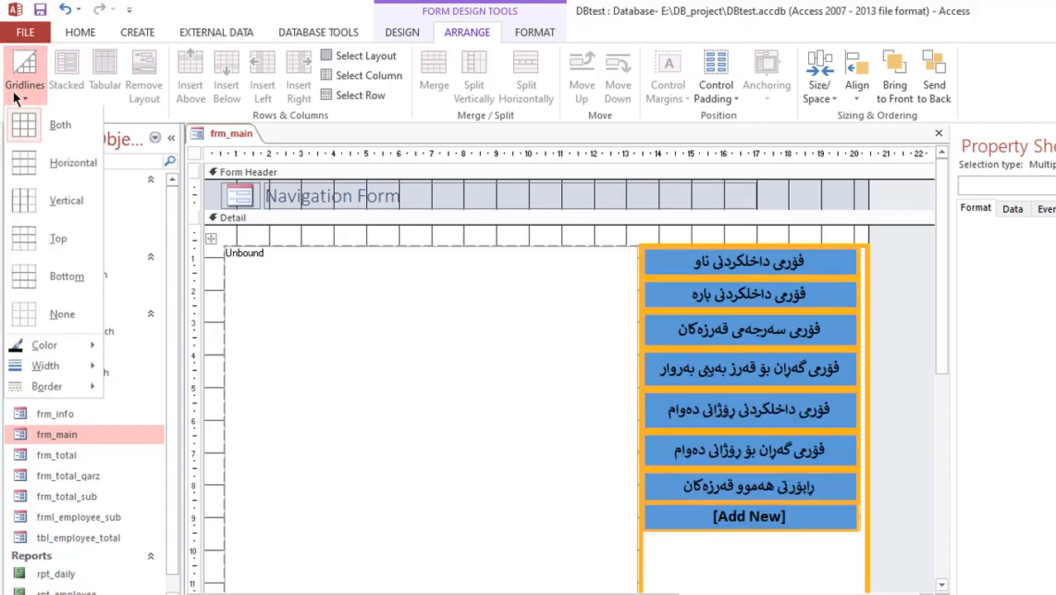
left_click(43, 346)
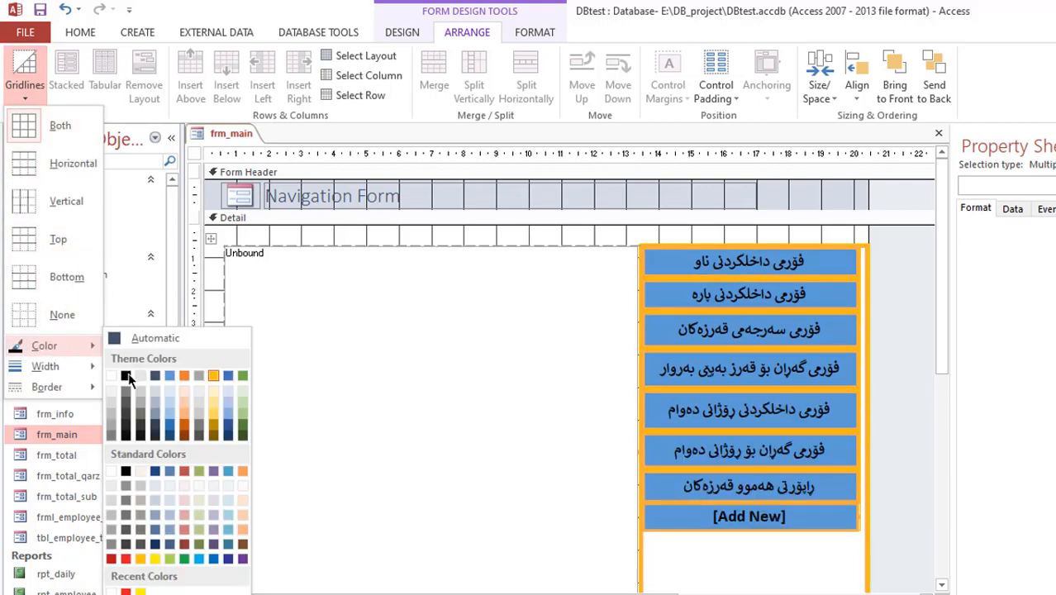
mouse_move(213, 381)
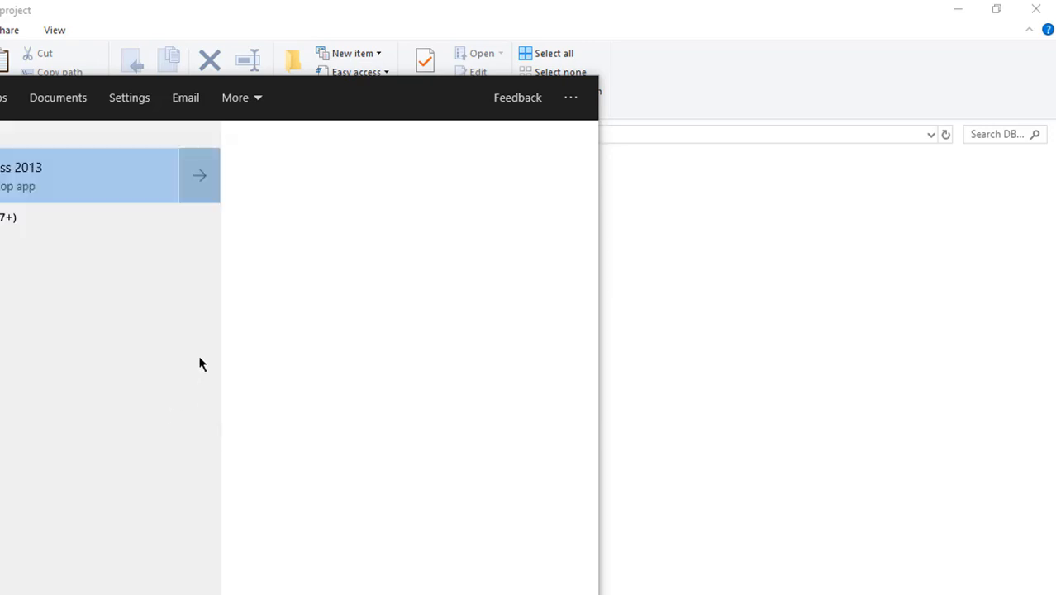
Step: Launch Access 2013, browse to E:\DB_project and show the open modes for DBtest
left_click(88, 176)
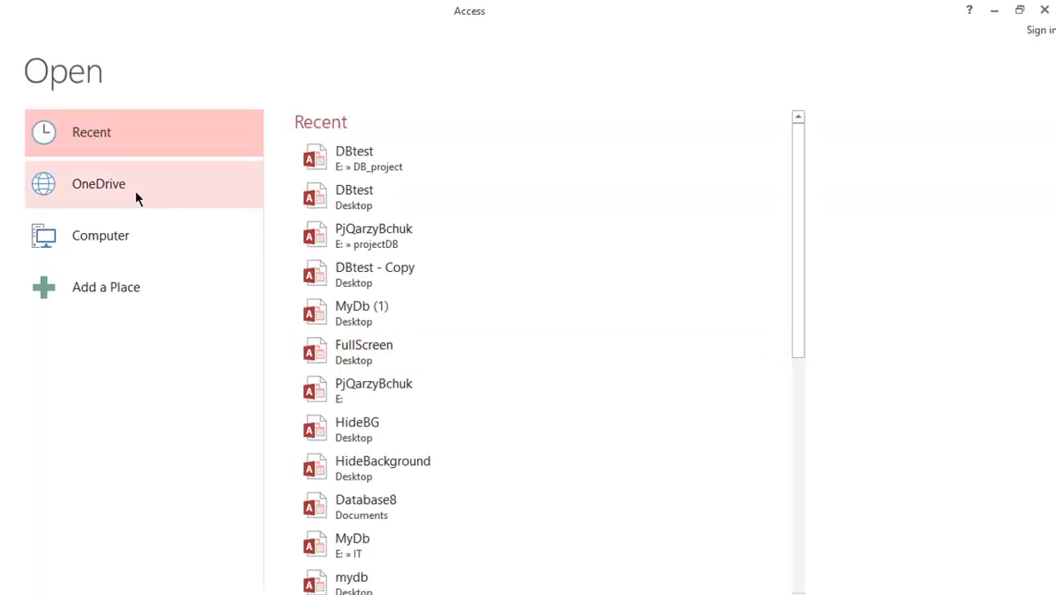
left_click(101, 235)
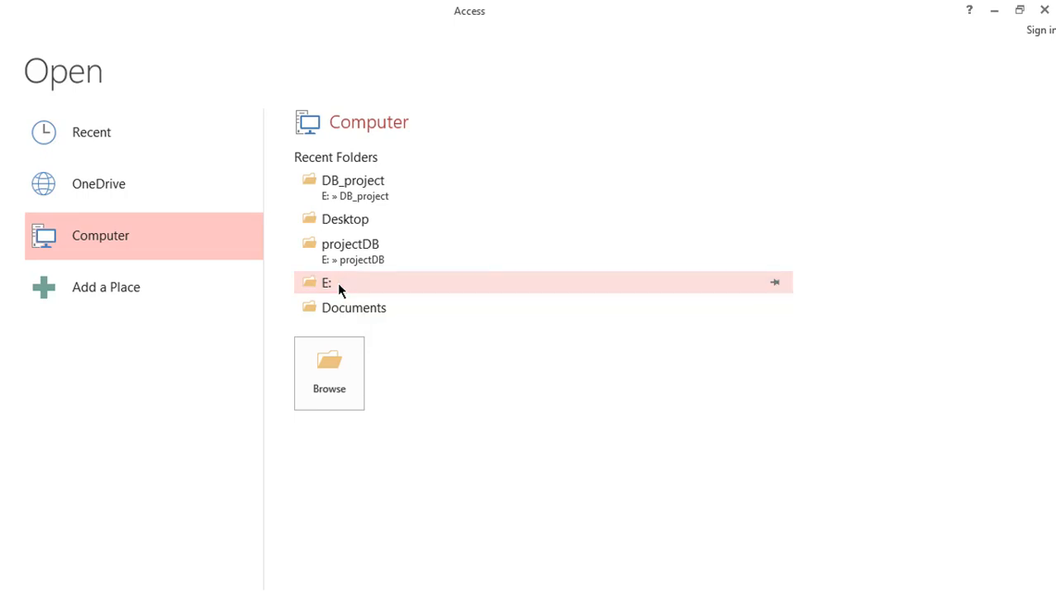
left_click(325, 281)
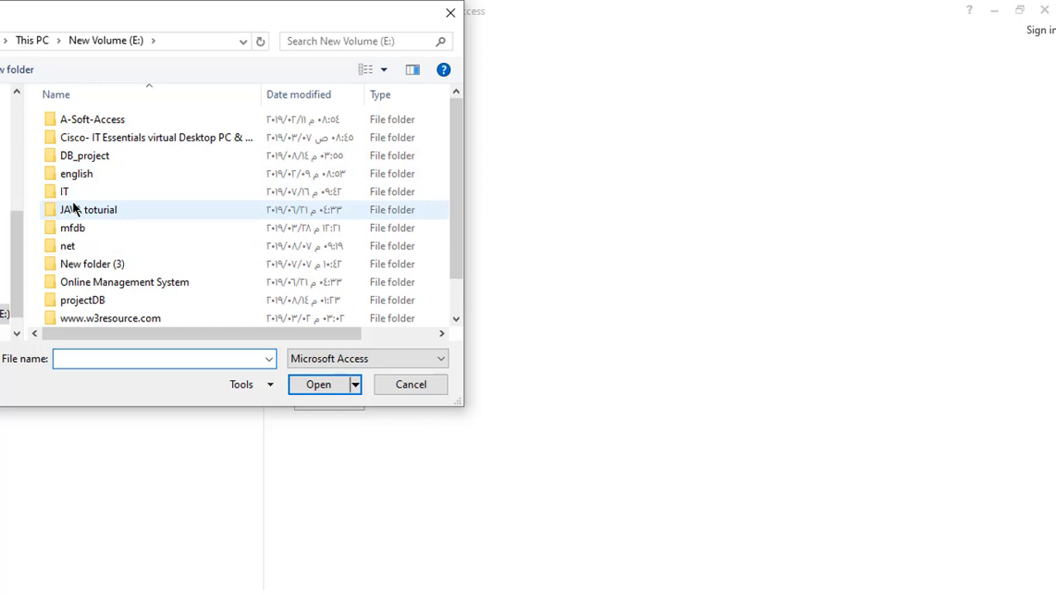
double_click(84, 156)
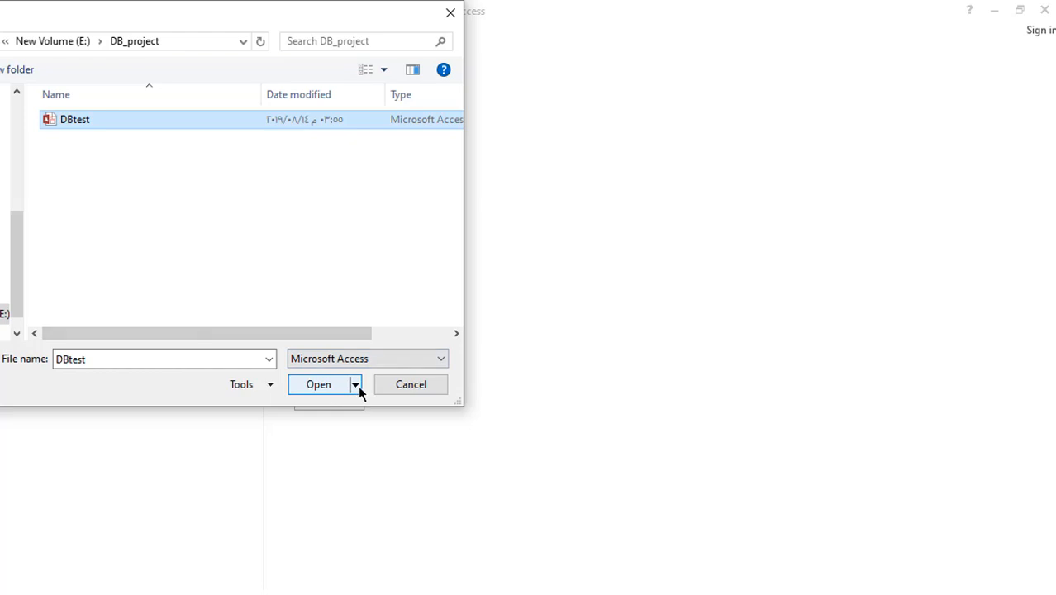
left_click(353, 383)
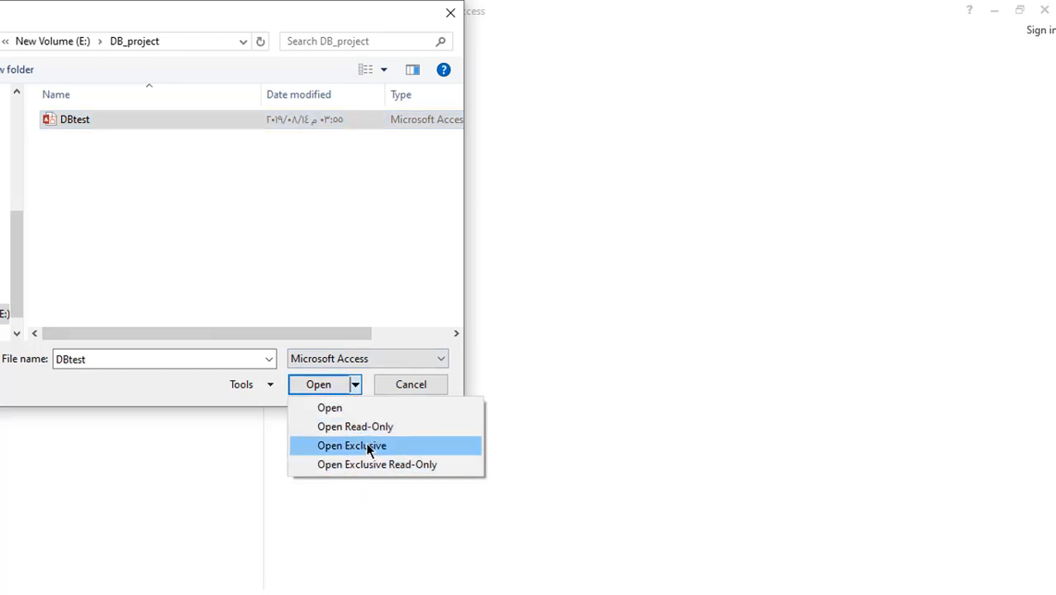
mouse_move(360, 446)
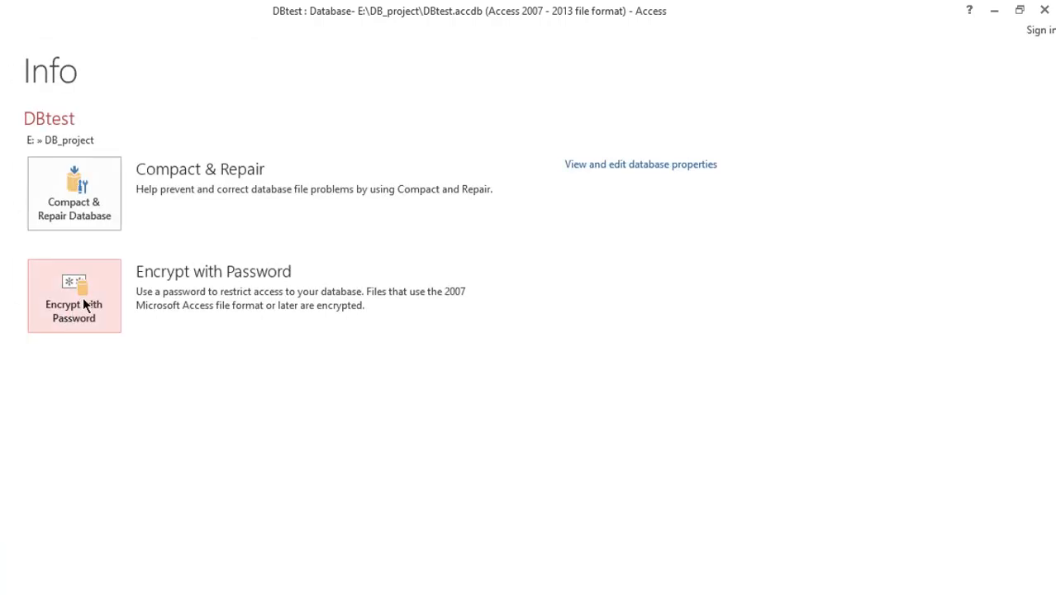
Step: Enter and verify the database password, then accept the row-level locking warning
left_click(75, 296)
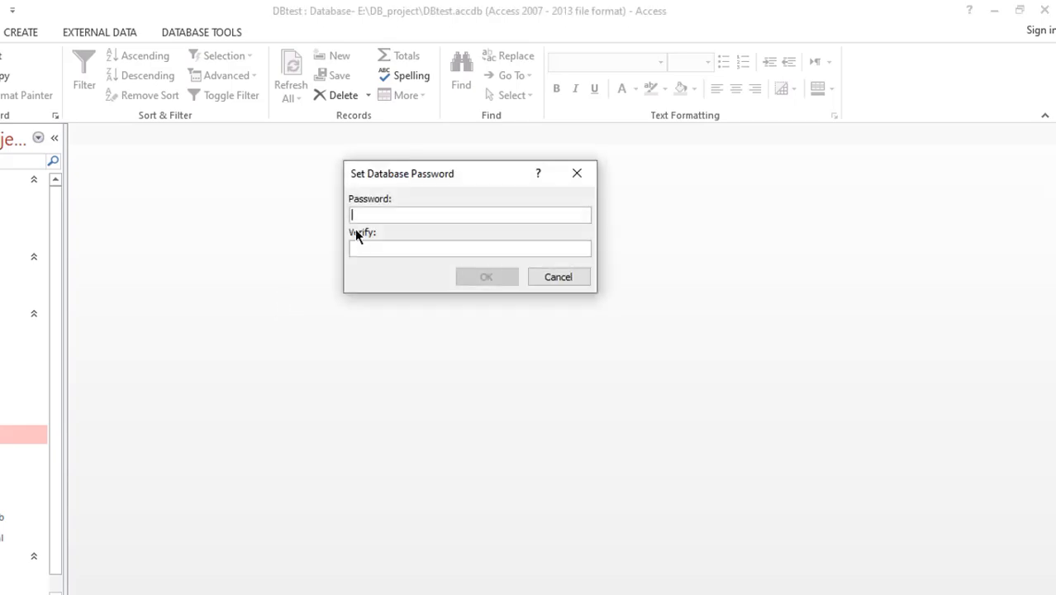
type("**")
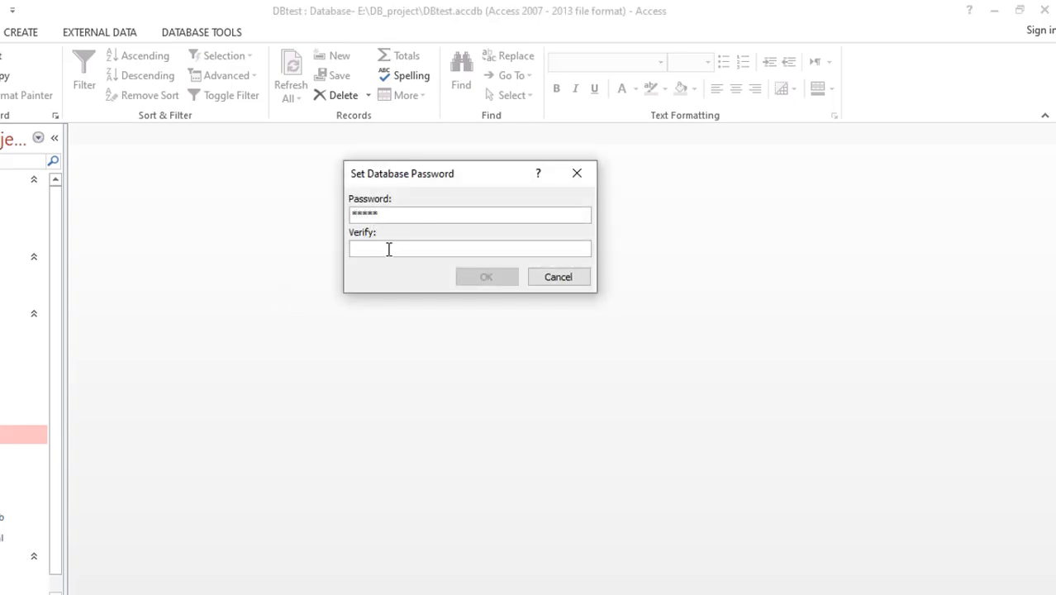
type("*****")
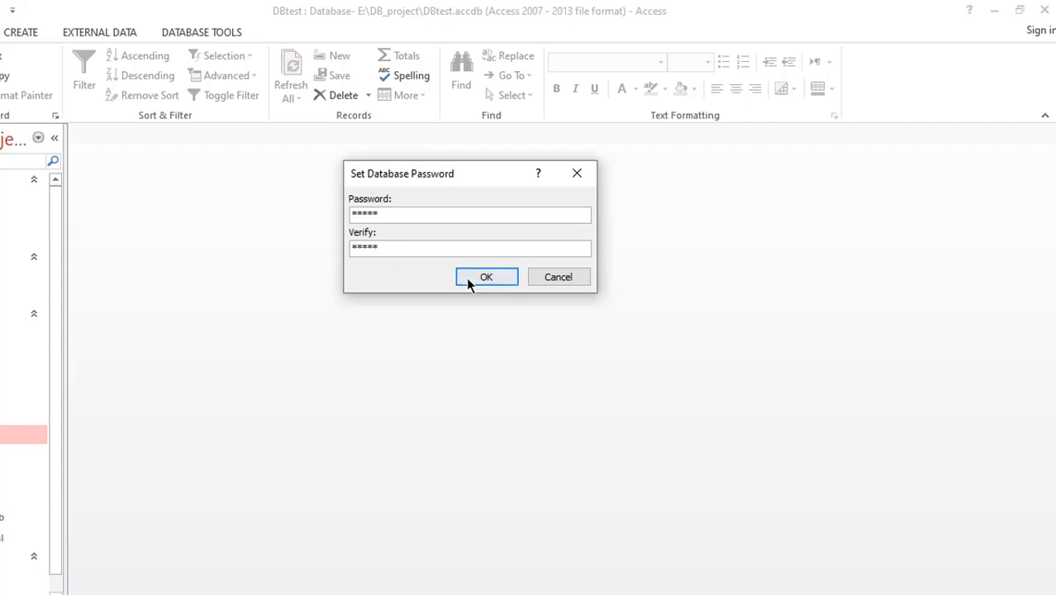
left_click(486, 278)
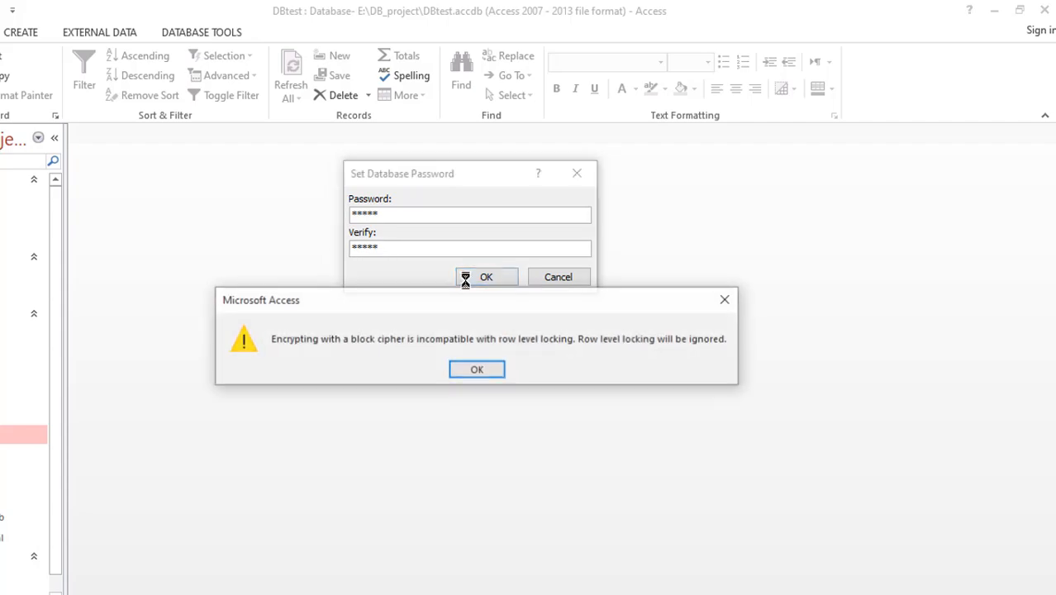
left_click(476, 370)
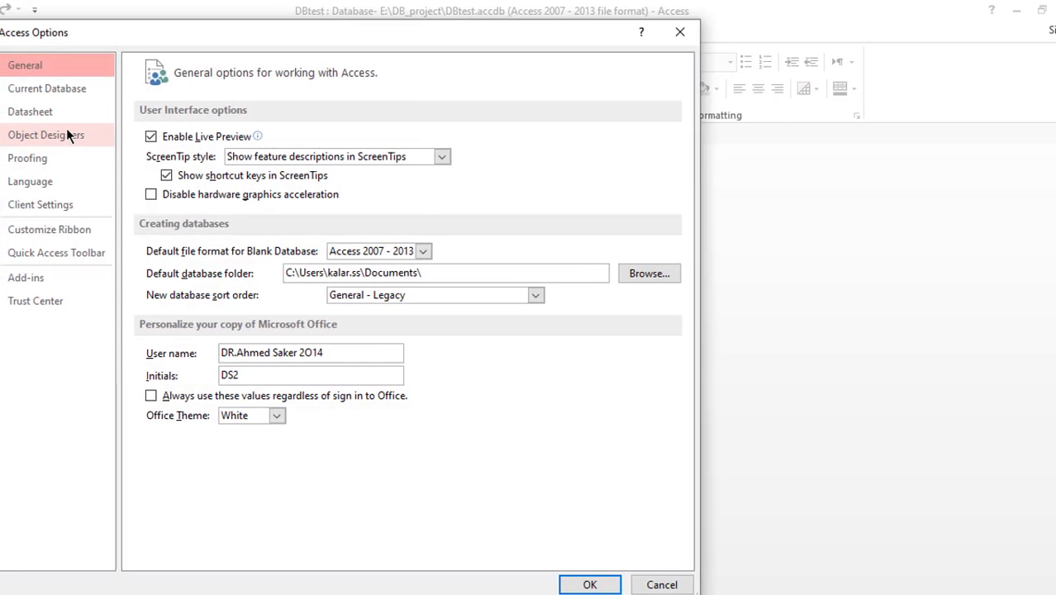
Step: Set frm_main as the Display Form under Current Database and accept the reopen notice
left_click(46, 89)
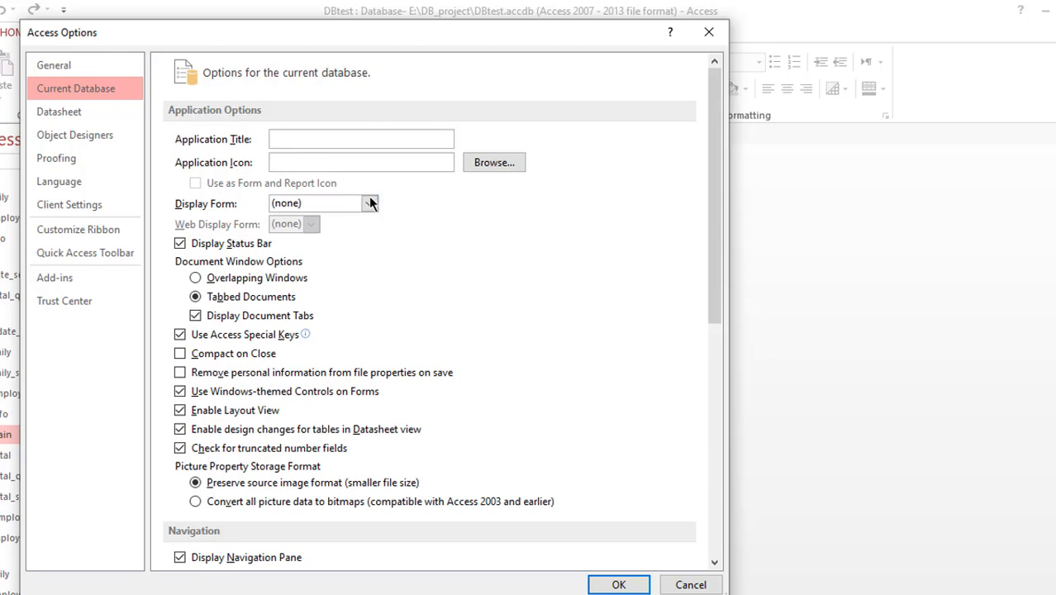
mouse_move(334, 231)
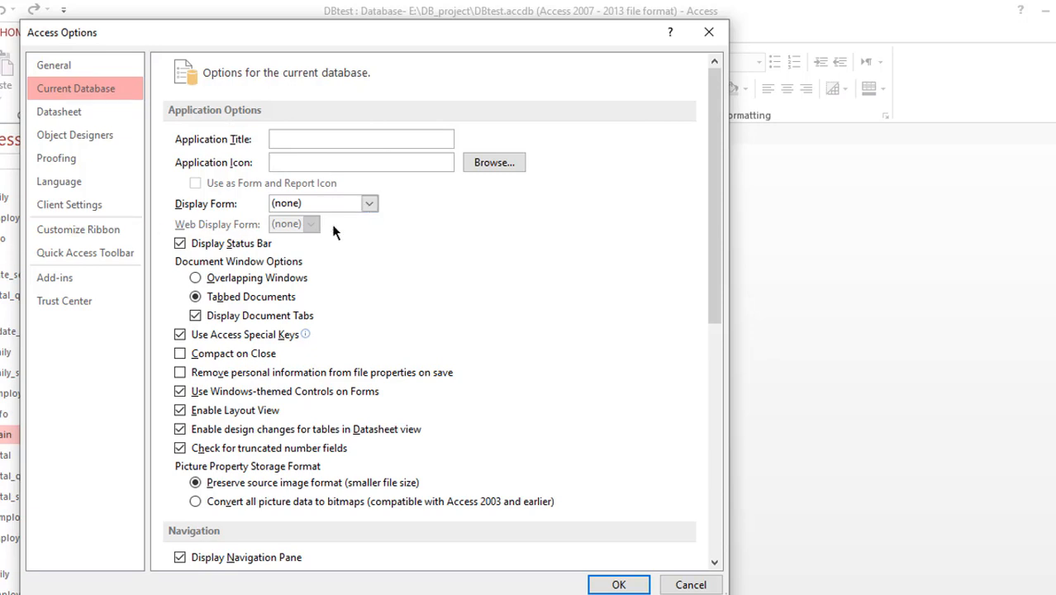
left_click(368, 203)
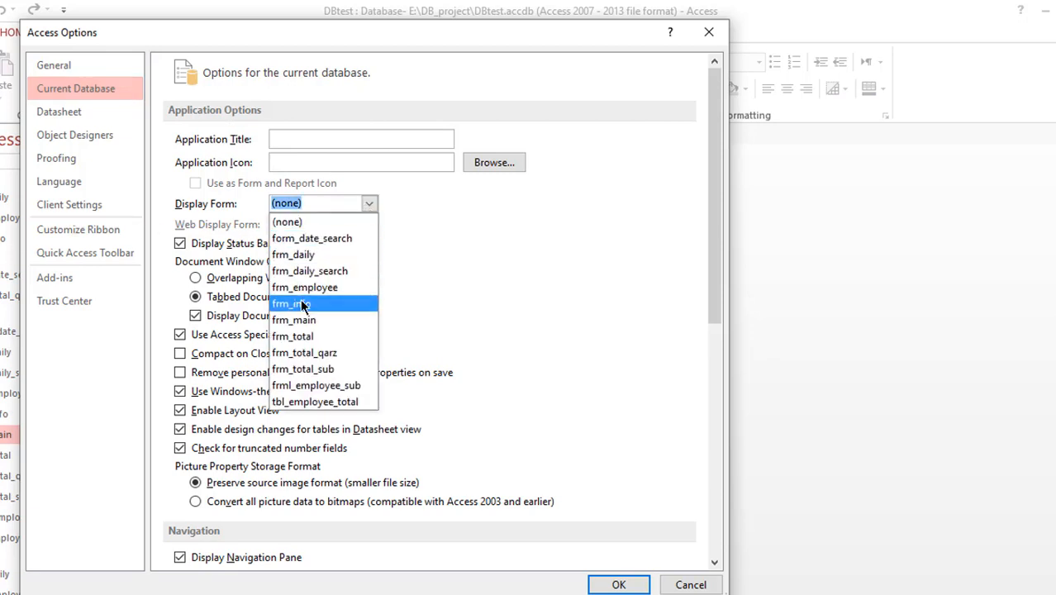
left_click(294, 321)
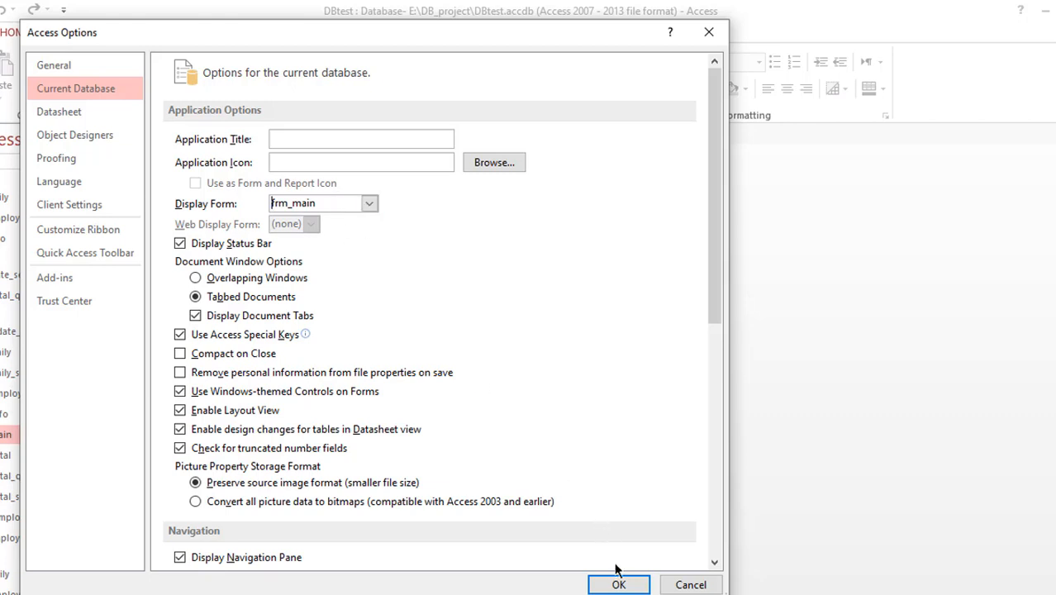
left_click(618, 585)
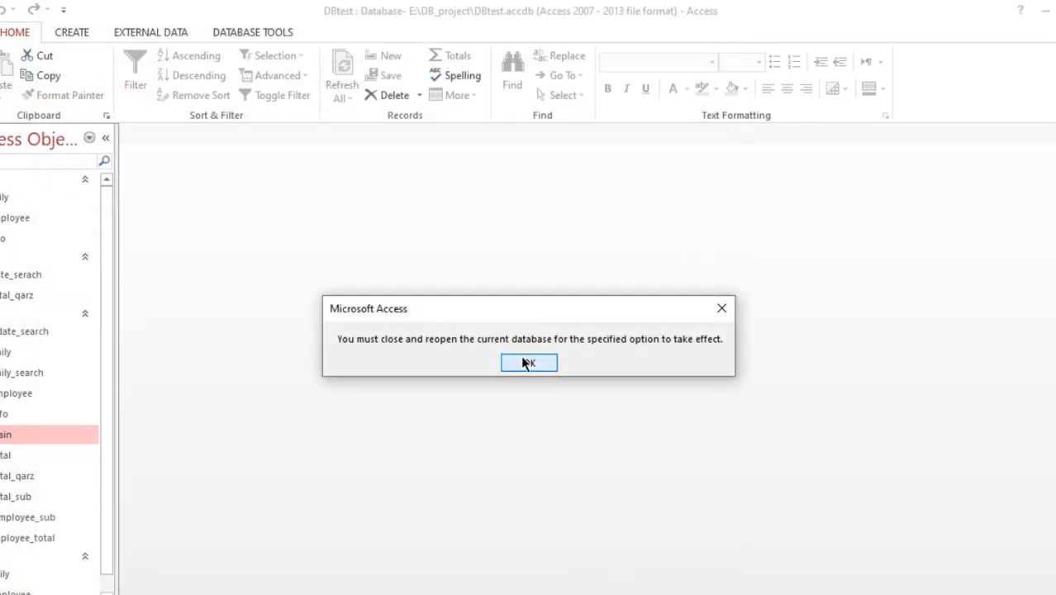
left_click(529, 364)
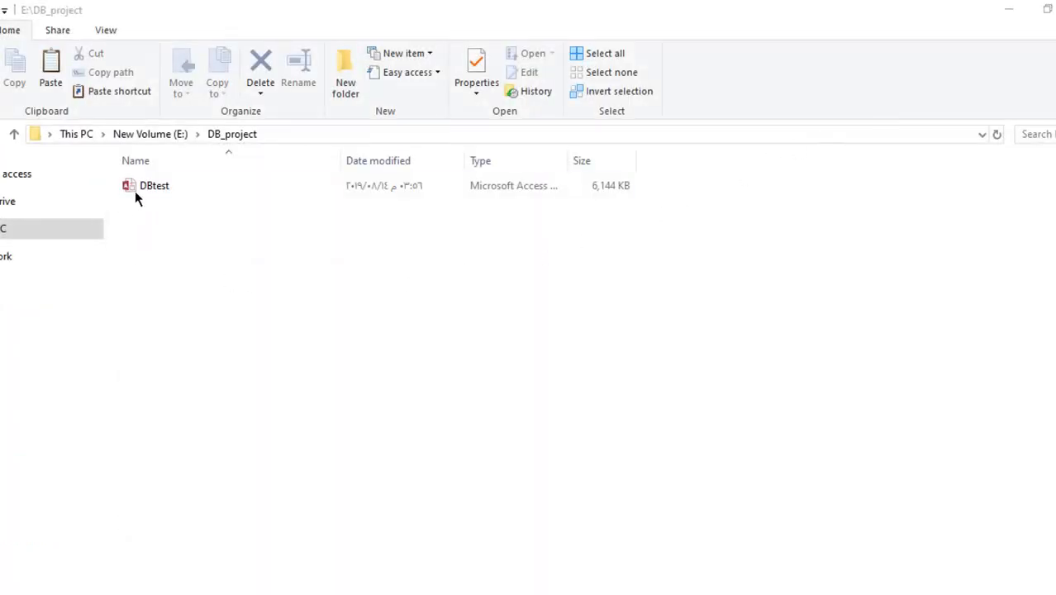
Step: Open DBtest from the DB_project folder and submit its password
double_click(154, 185)
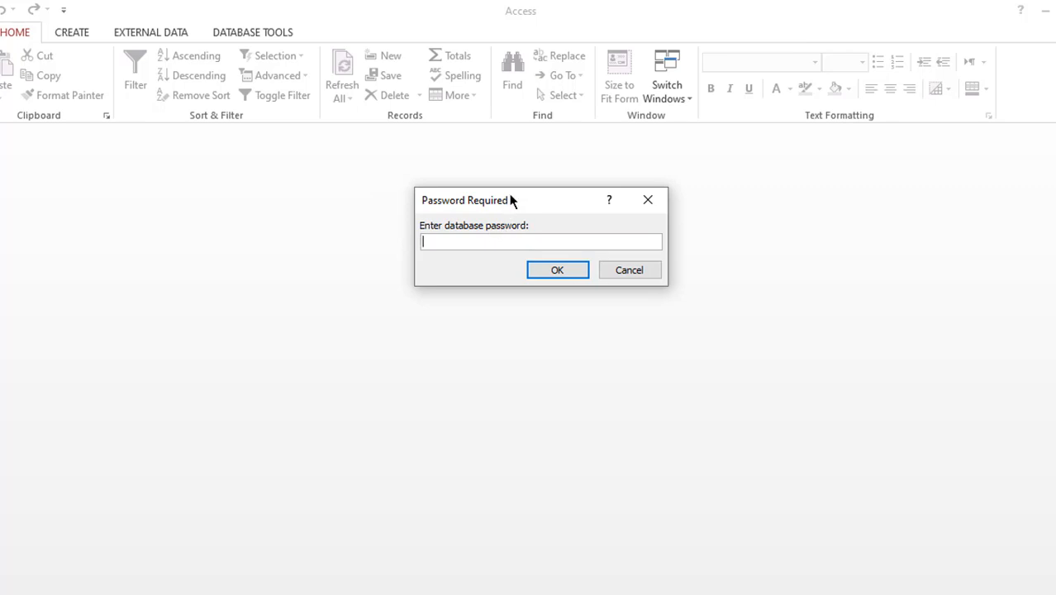
type("**")
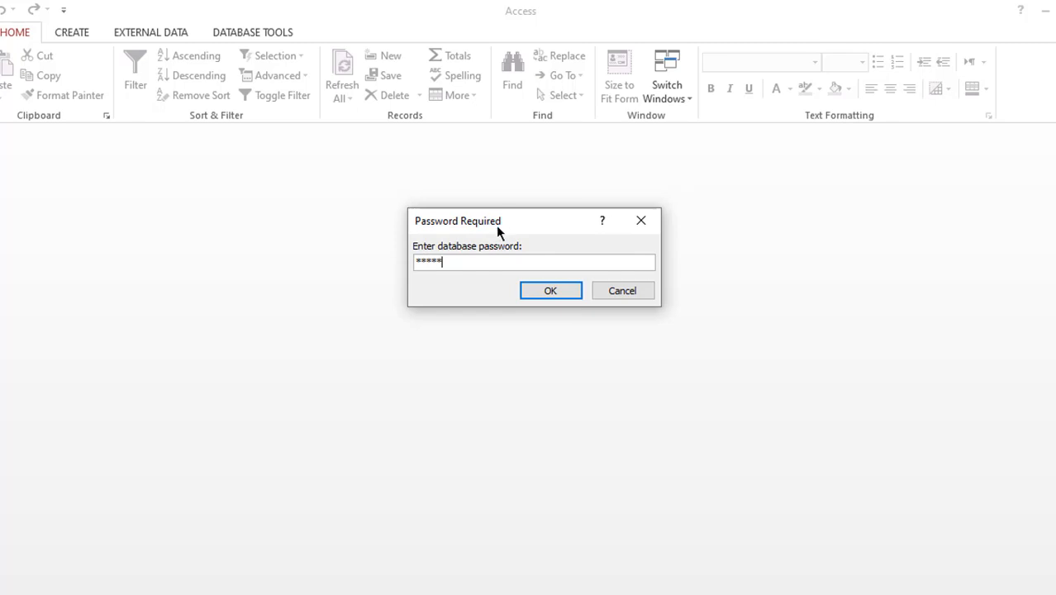
mouse_move(554, 230)
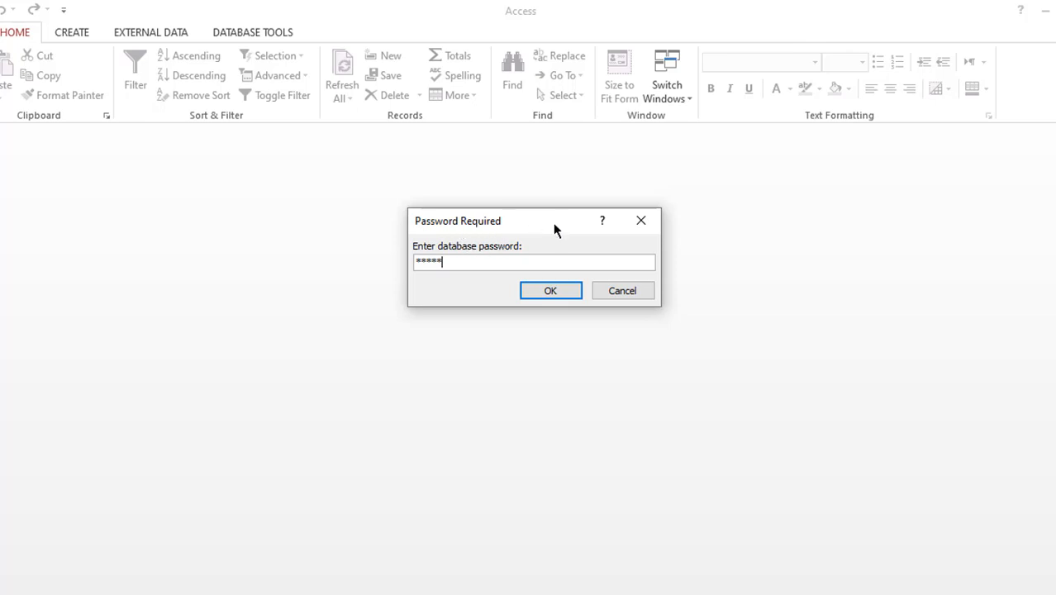
mouse_move(505, 261)
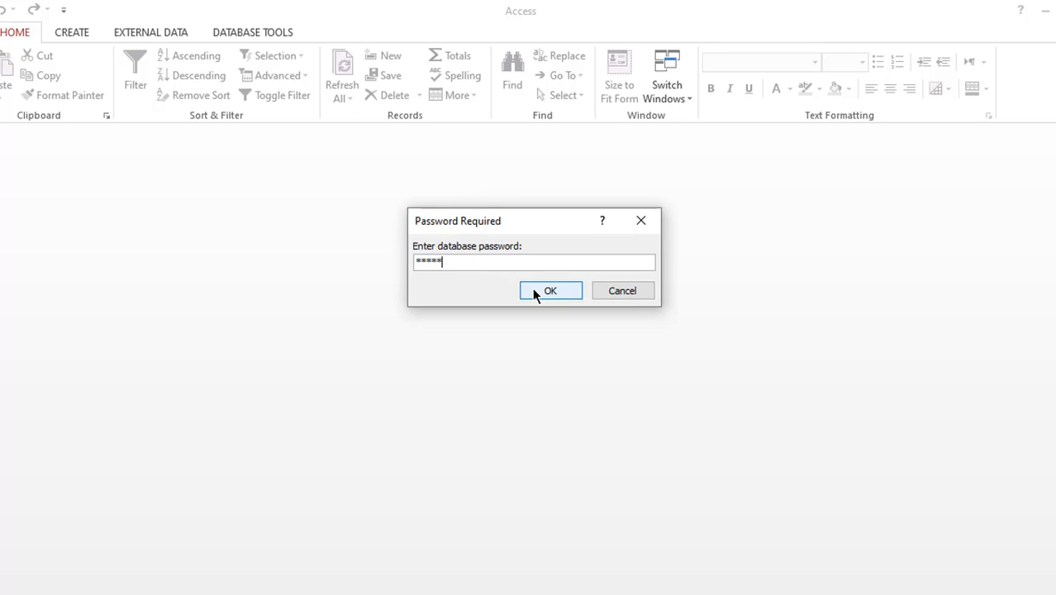
left_click(550, 291)
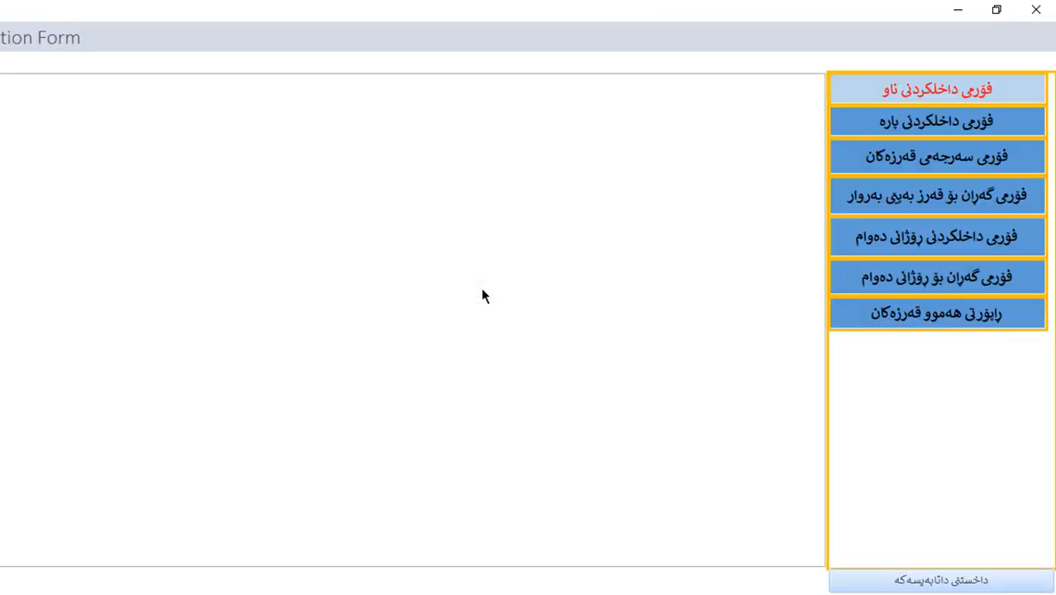
mouse_move(552, 321)
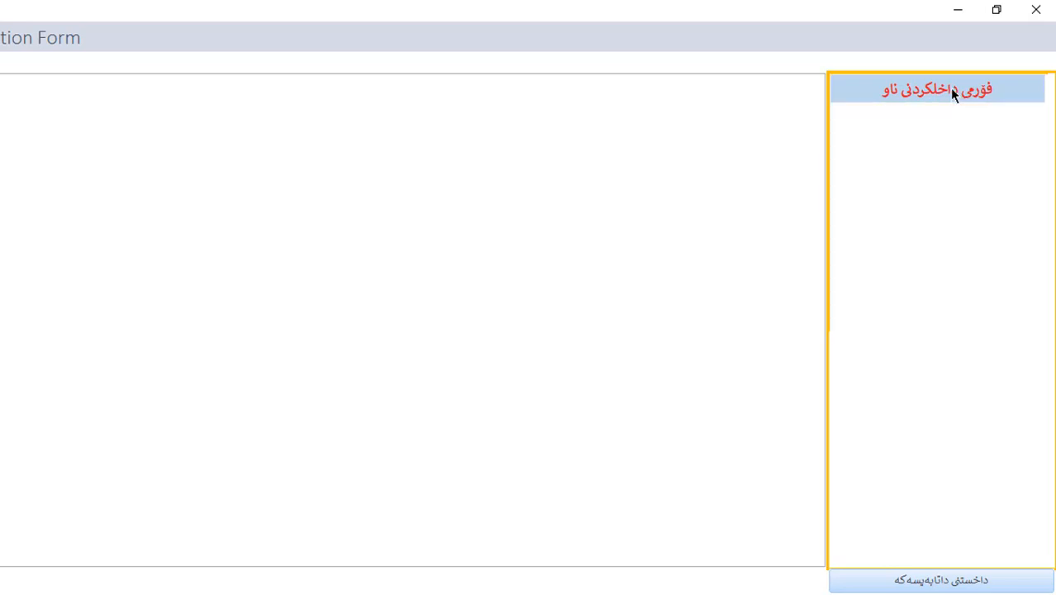
left_click(937, 89)
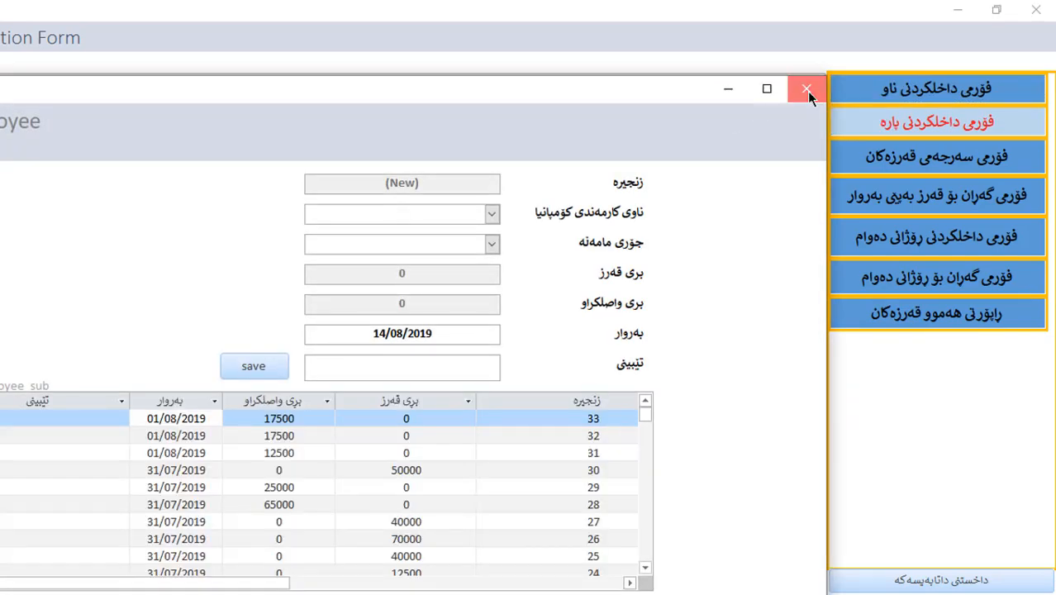
left_click(806, 90)
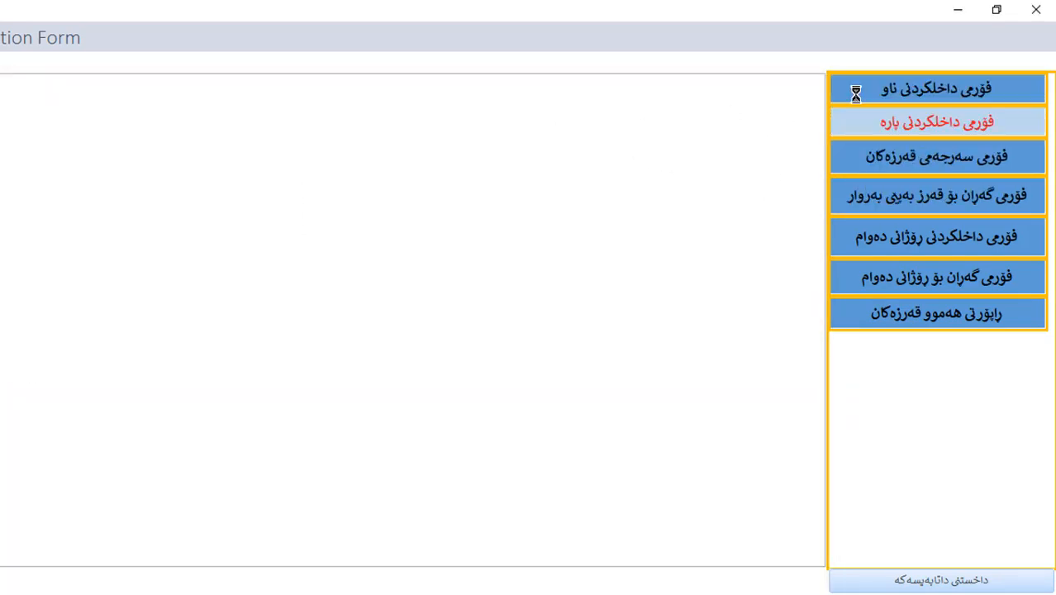